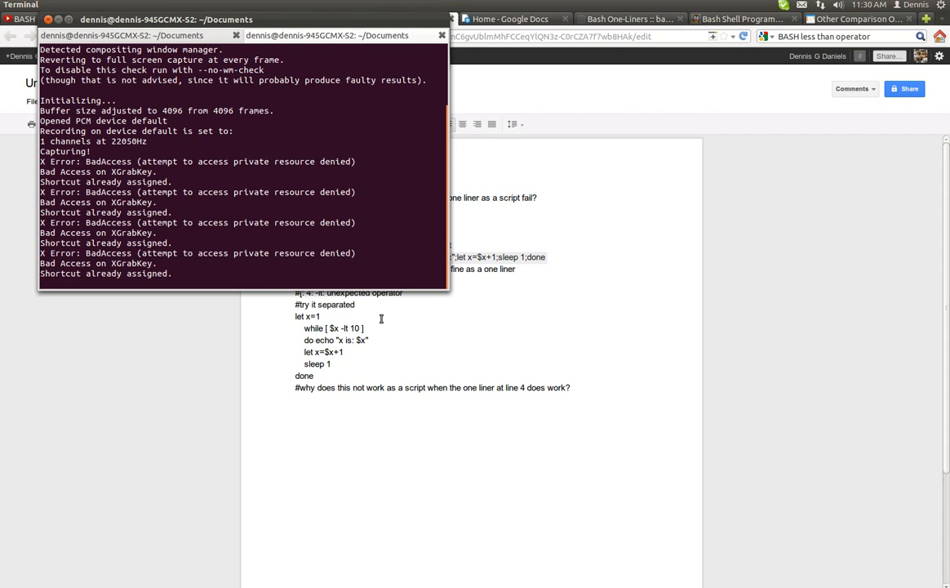
mouse_move(506, 321)
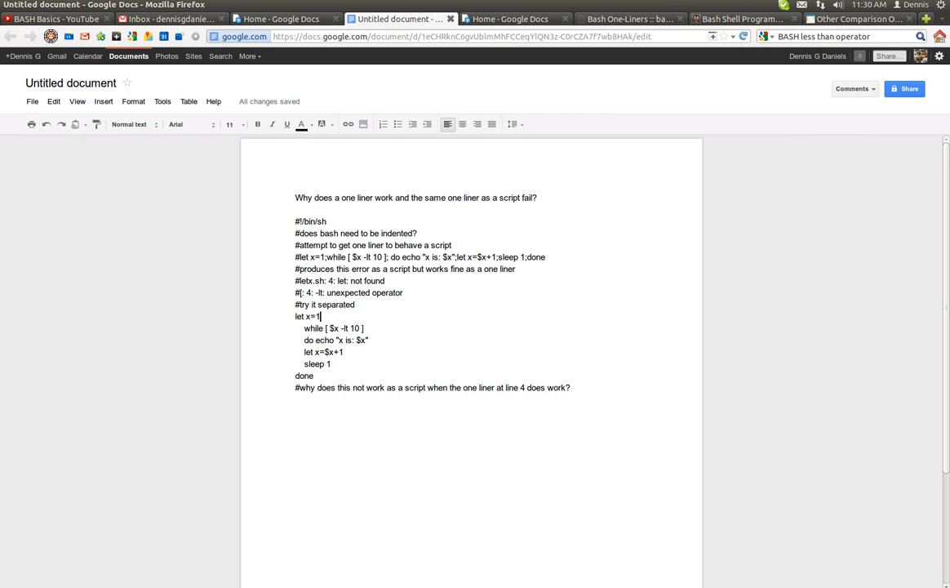
Add the line "metalx1000 has inspired me to greater BASH heights..." below the question
key(Alt+Tab)
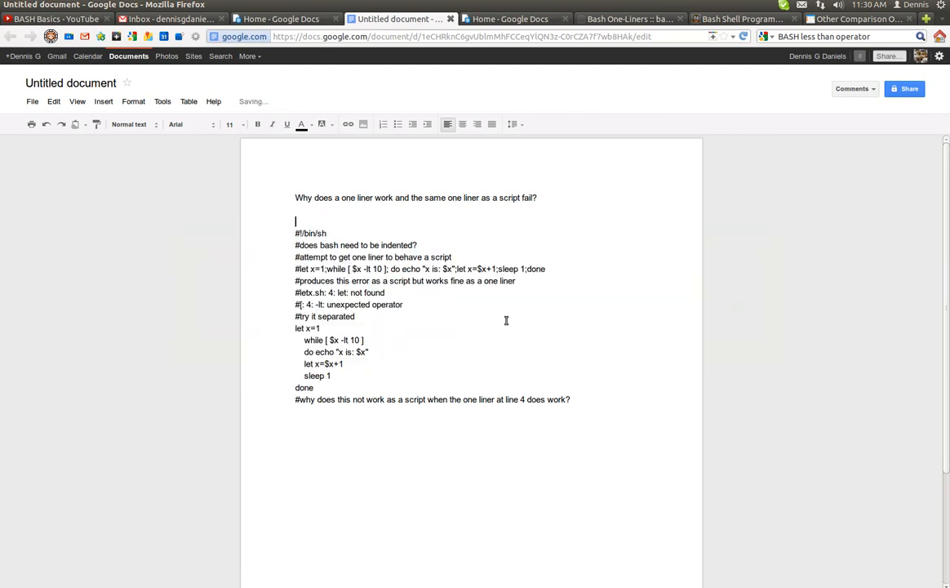
text(metal)
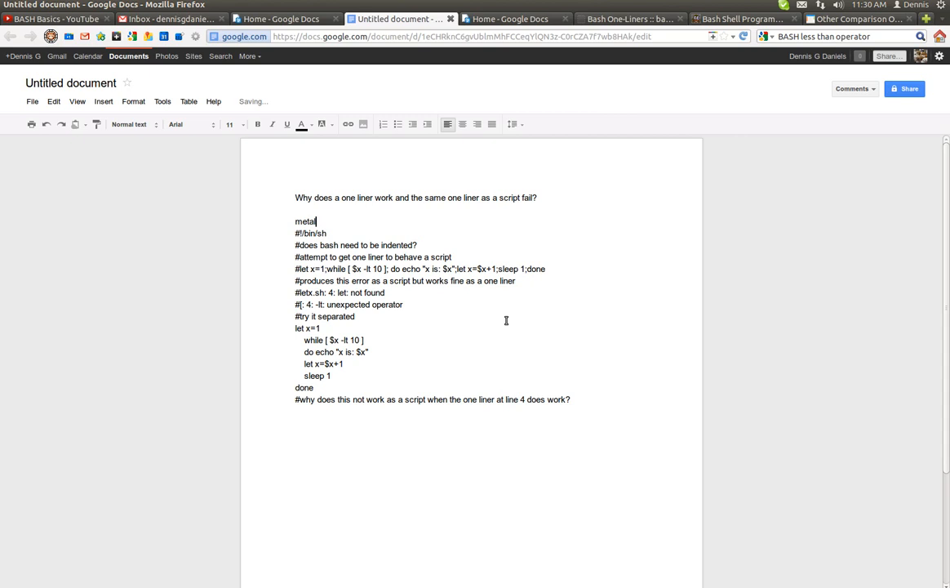
text(x1000 has in)
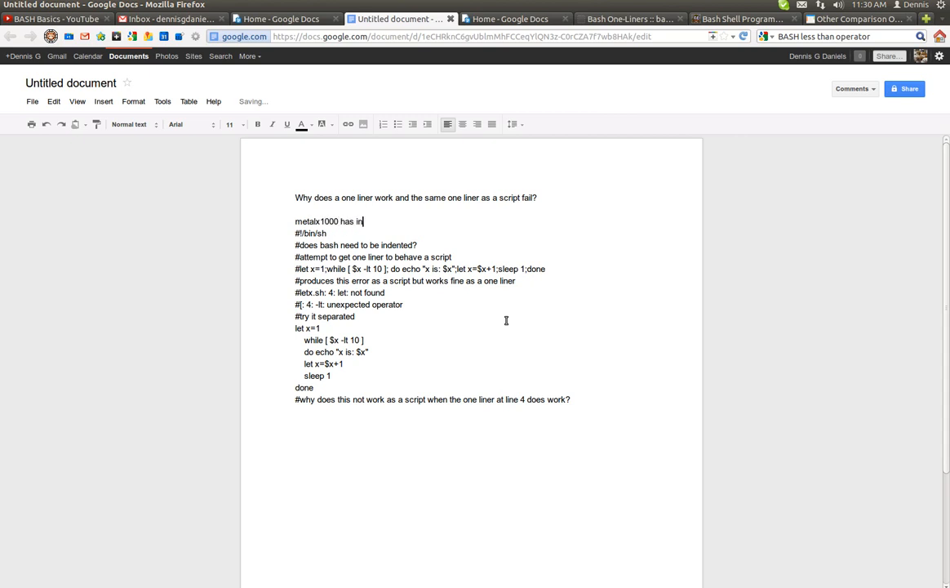
text(spired me to greater)
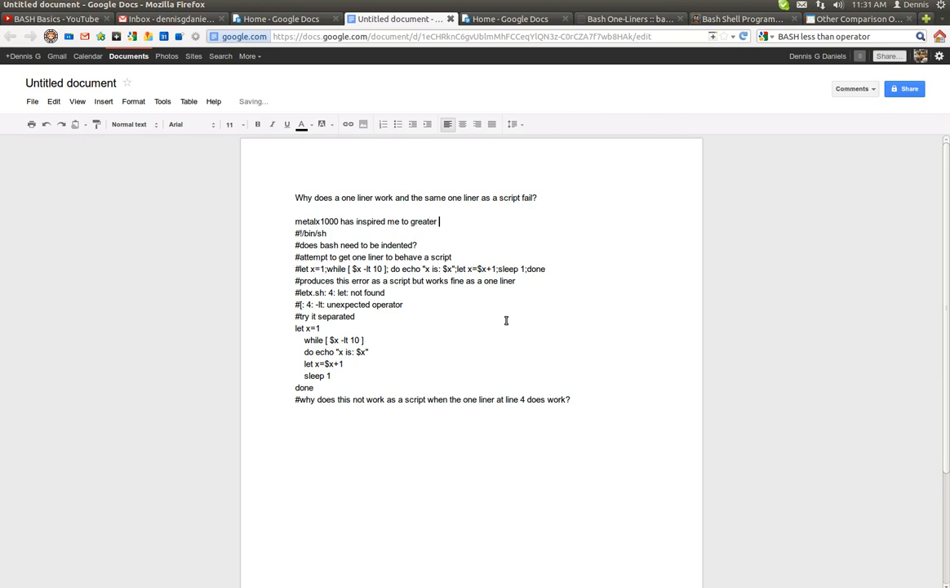
text(BASH hi)
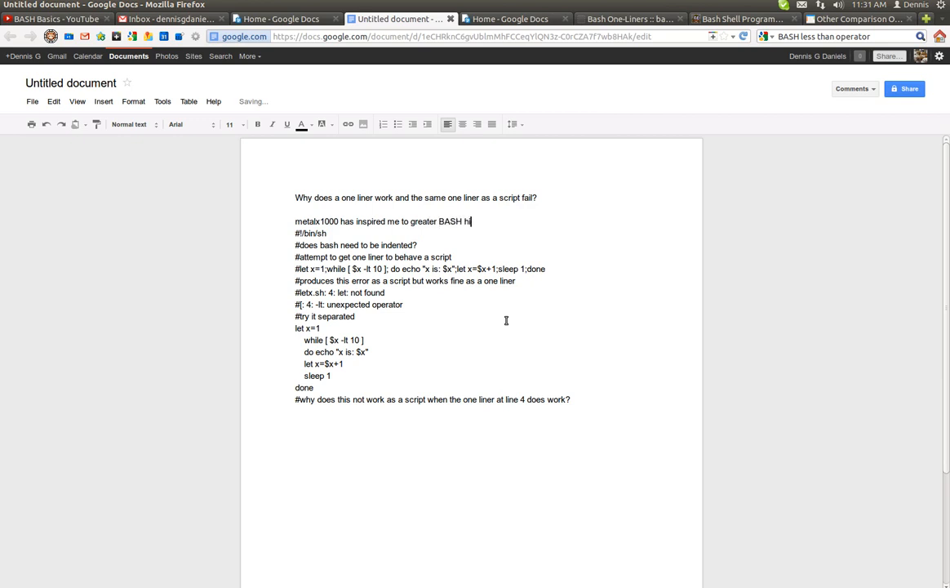
text(eights...)
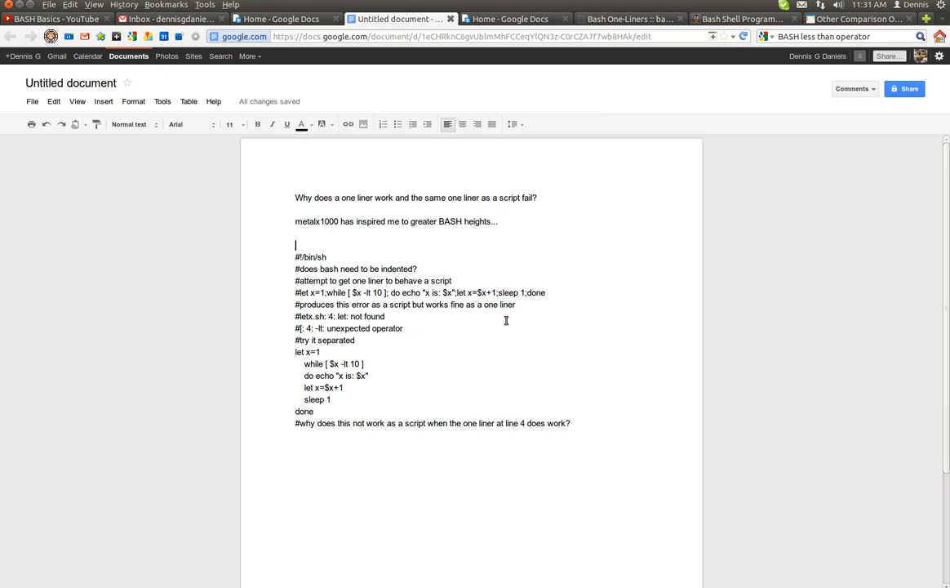
Switch from the document to the terminal window showing the earlier while-loop runs
key(Alt+Tab)
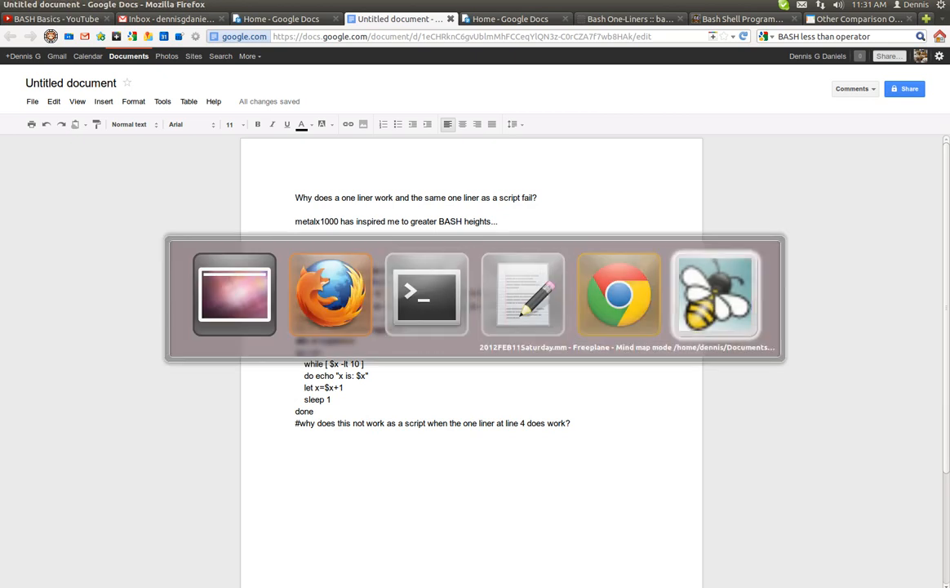
mouse_move(427, 294)
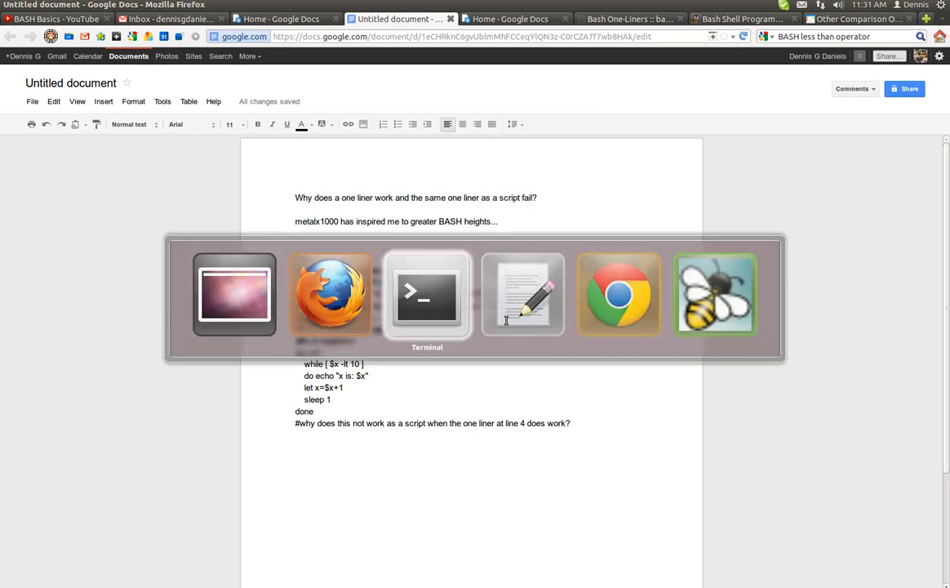
click(426, 293)
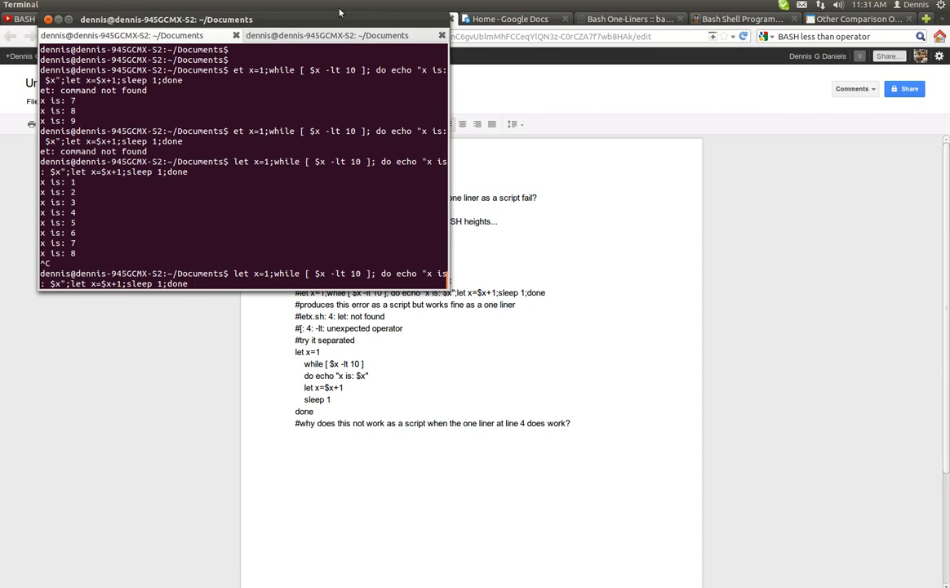
Zoom in the terminal text via the View menu so the loop output reads clearly
click(117, 7)
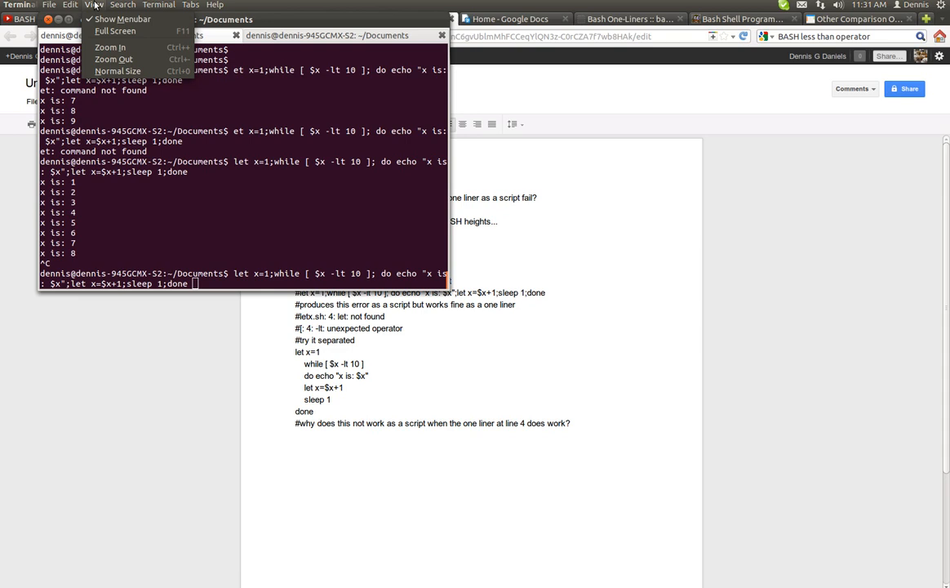
click(93, 6)
text(clear)
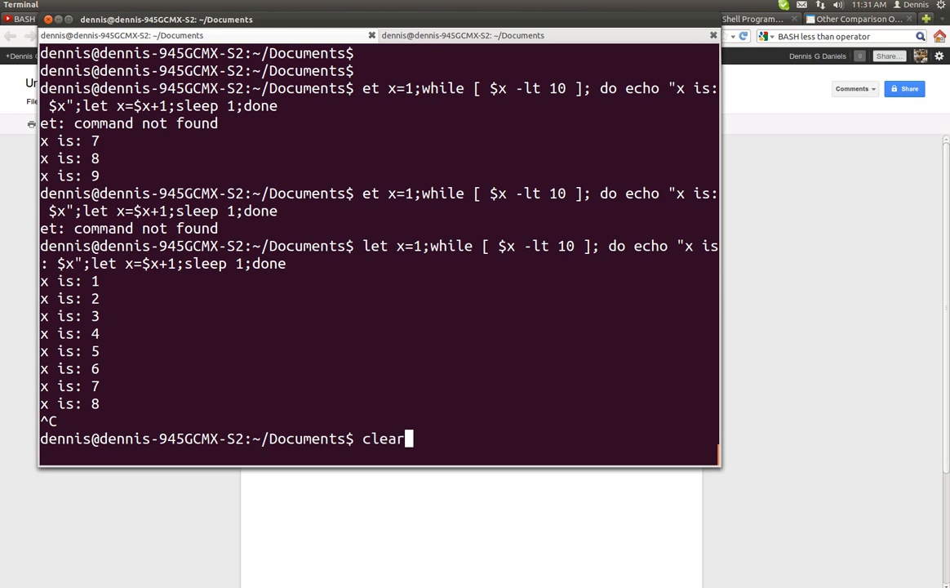
Clear the screen, rerun the while-loop one-liner, stop it, then run sh letx.sh to see it fail
key(Return)
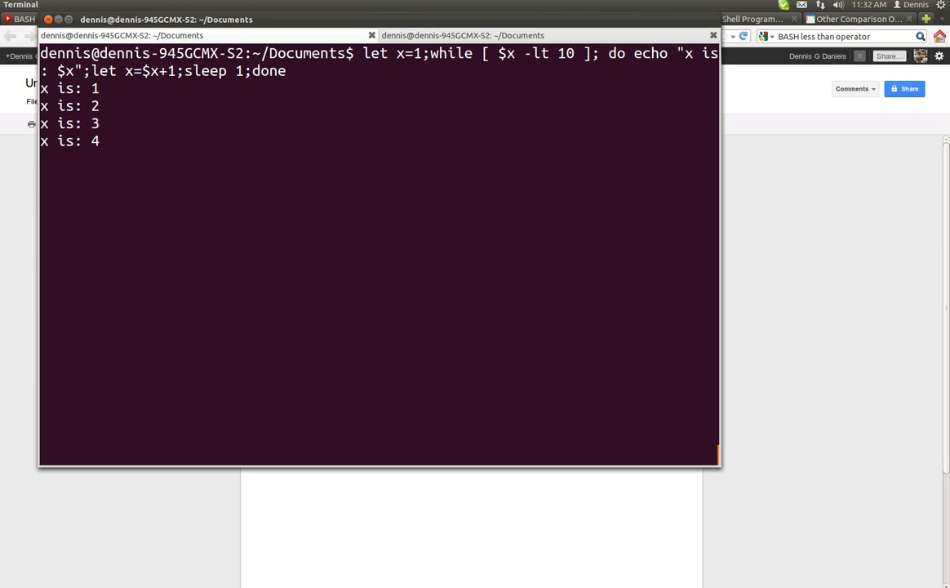
key(ctrl+c)
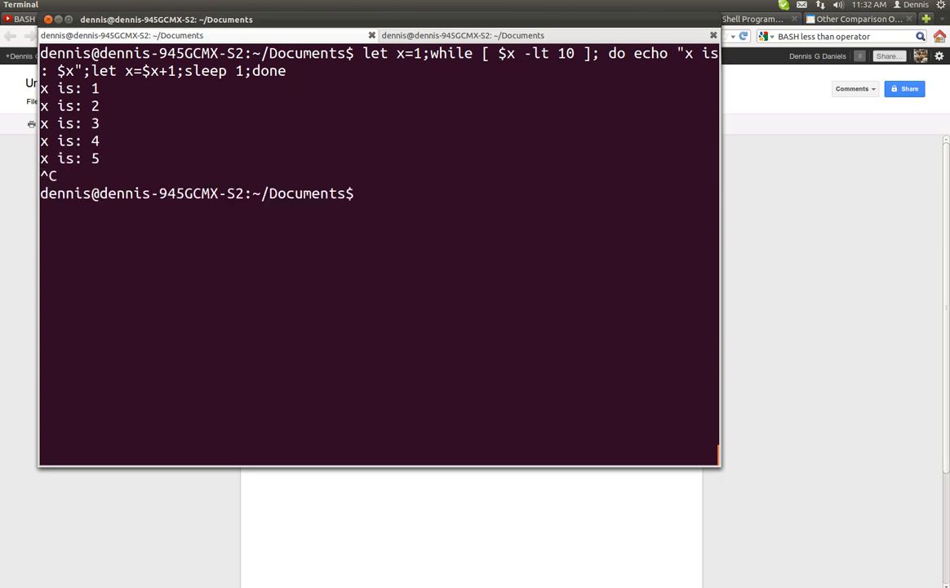
text(clear)
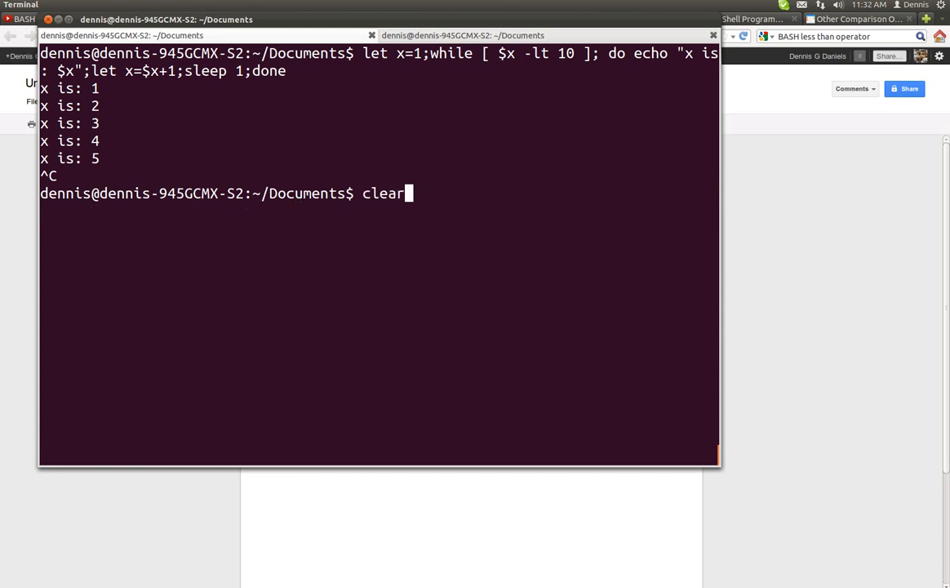
text(sh letx.sh)
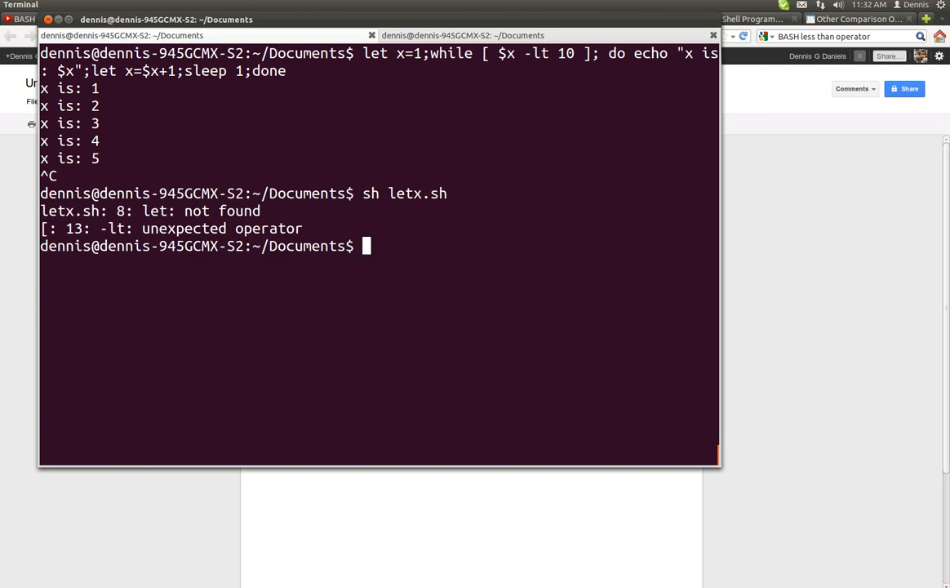
Bring the gedit window with letx.sh to the front to inspect the script
key(Alt+Tab)
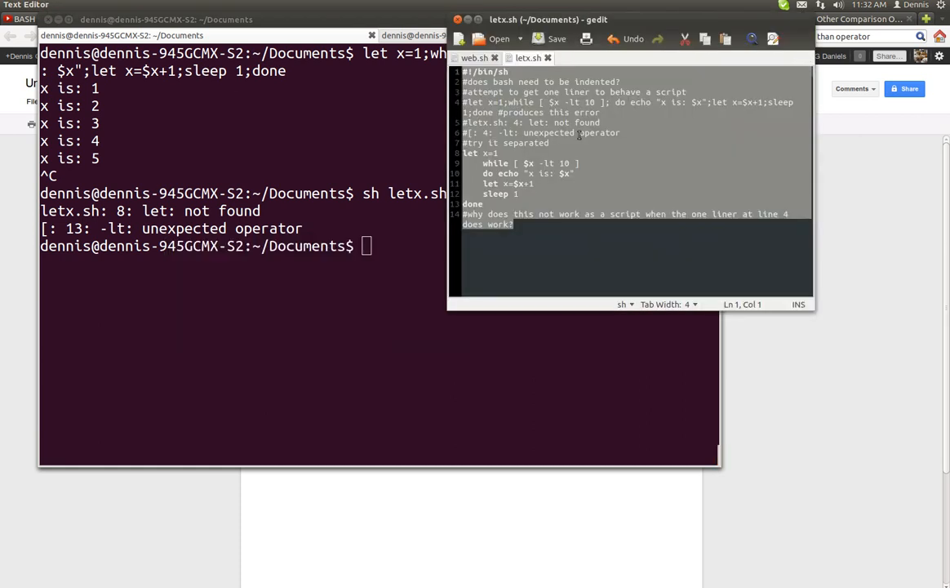
click(551, 143)
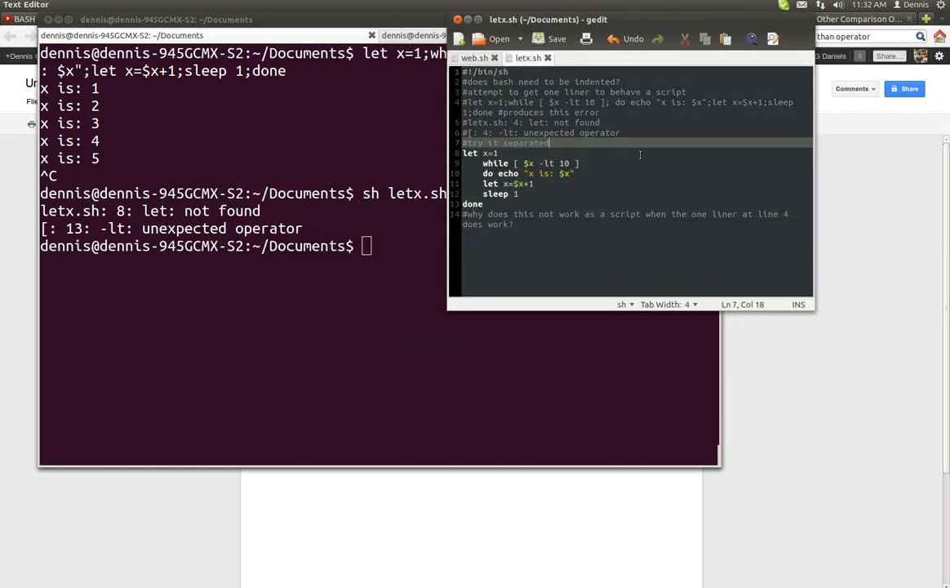